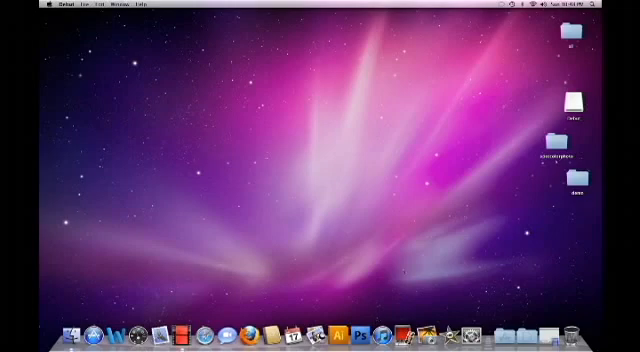
mouse_move(525, 160)
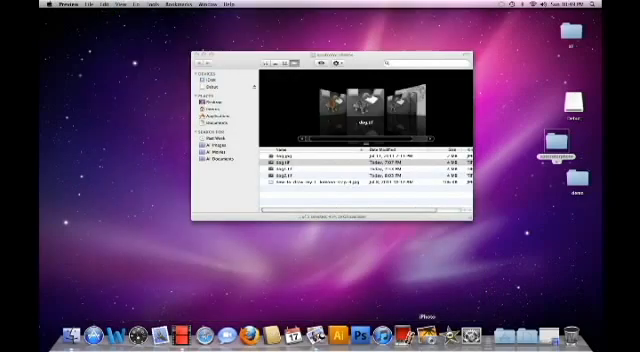
Close the dog images folder, launch Photoshop, and create a blank grayscale document
left_click(200, 56)
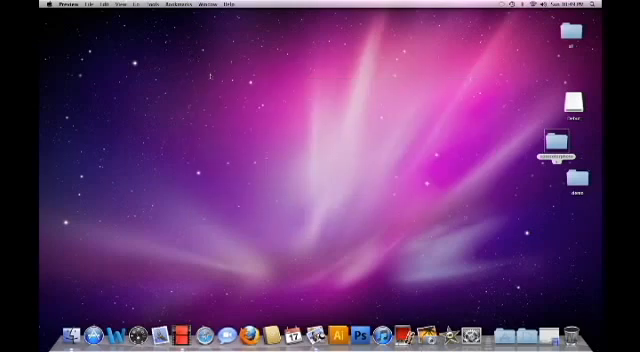
mouse_move(367, 331)
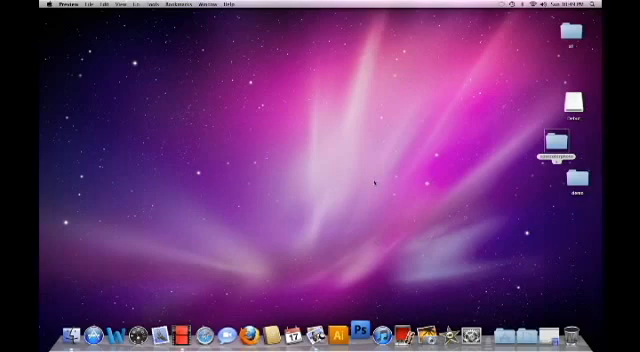
left_click(369, 332)
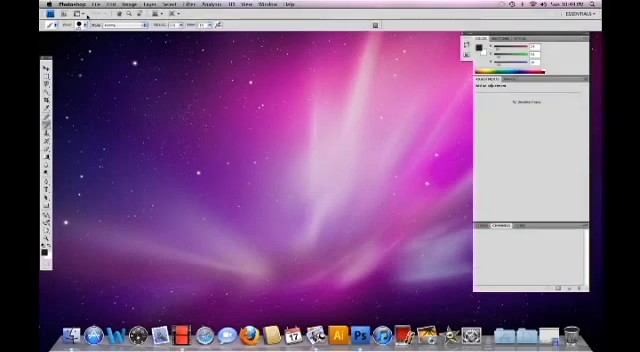
left_click(100, 11)
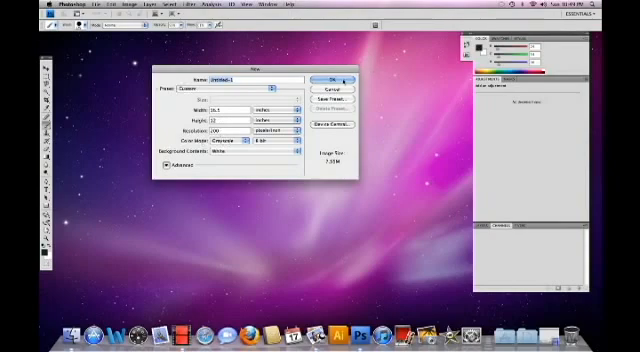
left_click(337, 77)
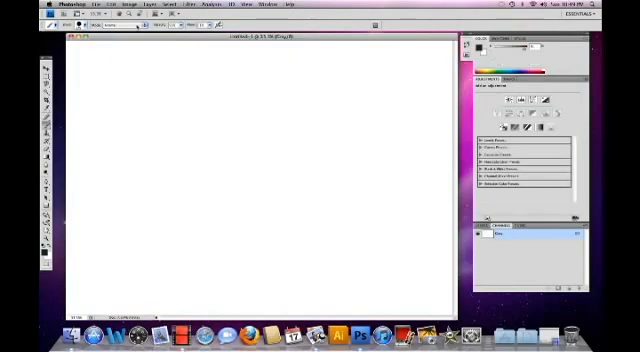
Place dog.tif from the screencasts folder onto the blank document and commit it
left_click(98, 11)
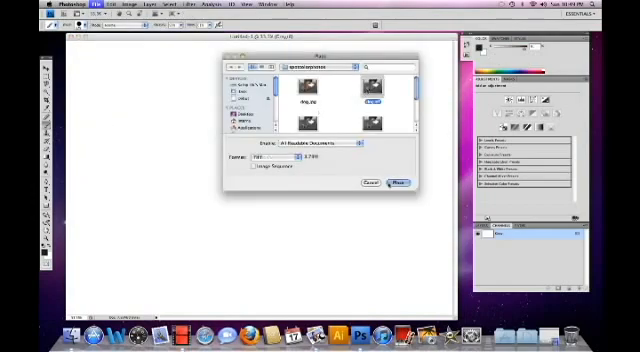
left_click(403, 184)
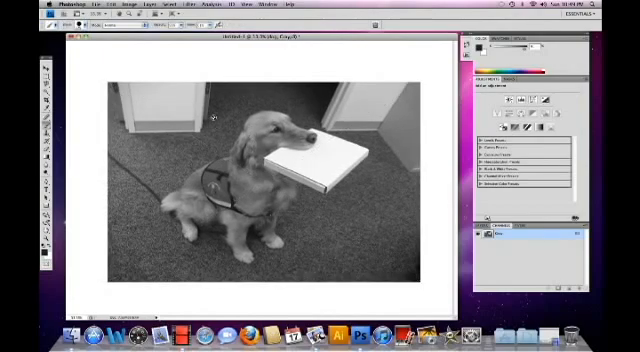
left_click(135, 10)
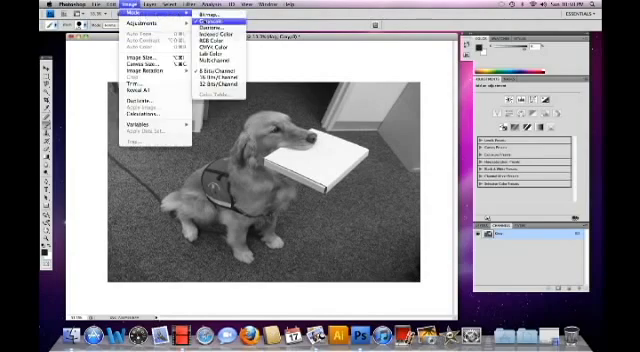
mouse_move(222, 73)
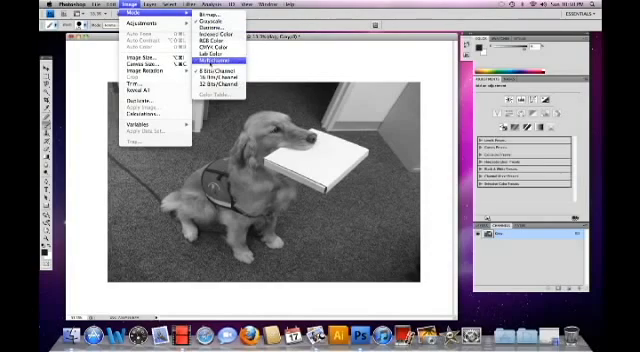
Switch the dog image to Multichannel mode, accepting the flatten-layers prompt
left_click(211, 60)
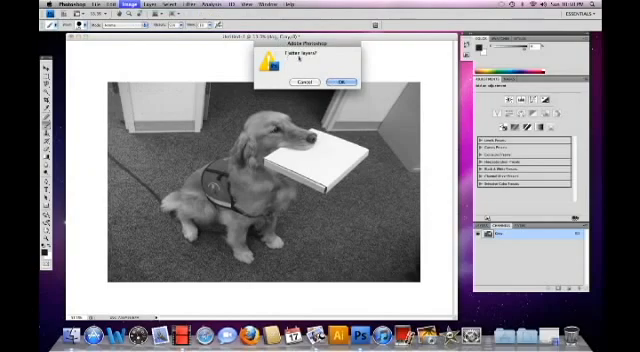
left_click(338, 78)
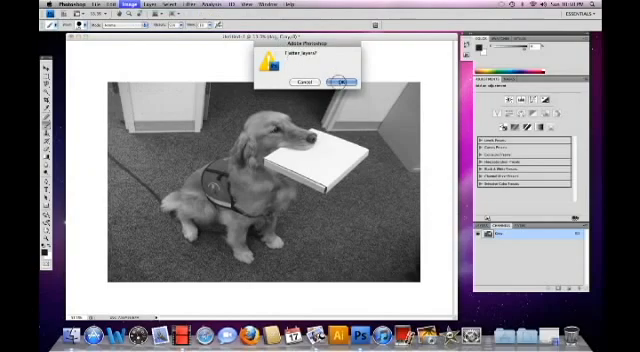
left_click(339, 76)
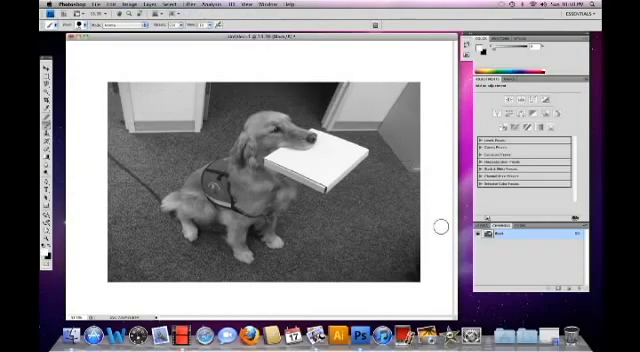
mouse_move(378, 62)
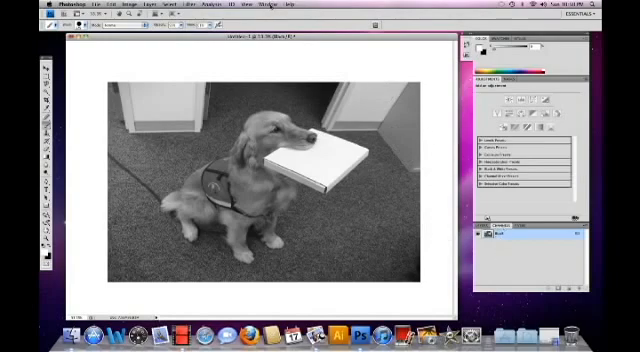
Create two Pantone-ink spot channels from the Channels panel's New Spot Channel command
left_click(267, 11)
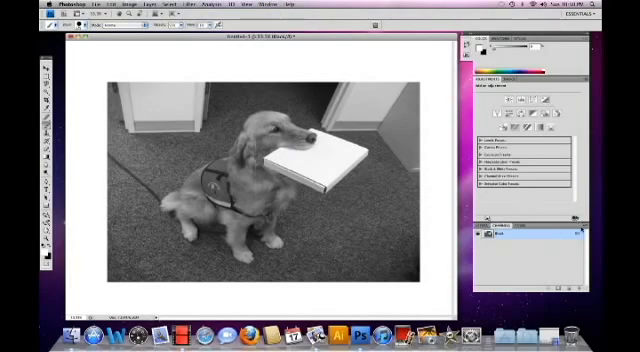
left_click(575, 221)
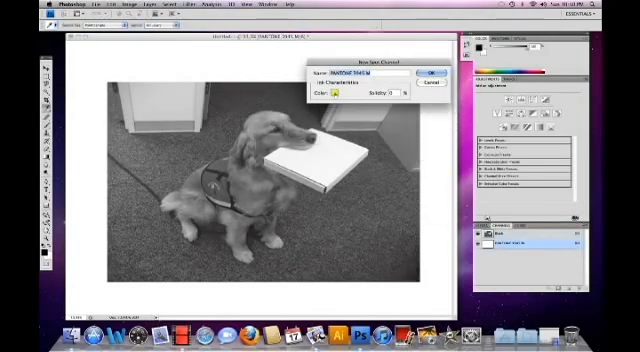
left_click(344, 92)
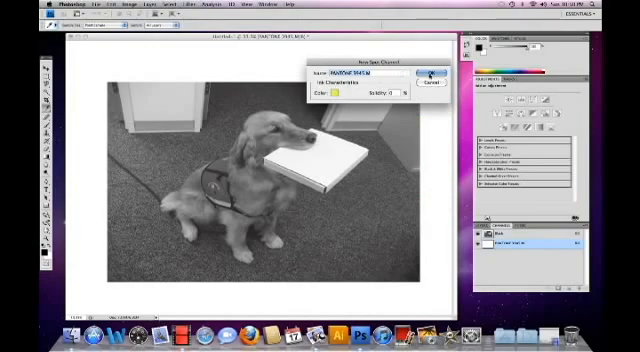
left_click(430, 72)
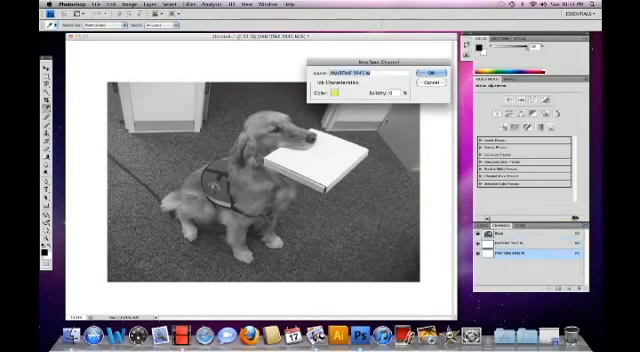
left_click(340, 89)
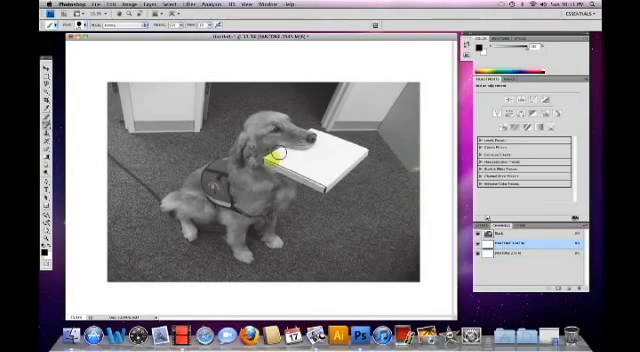
left_click_drag(275, 148, 360, 142)
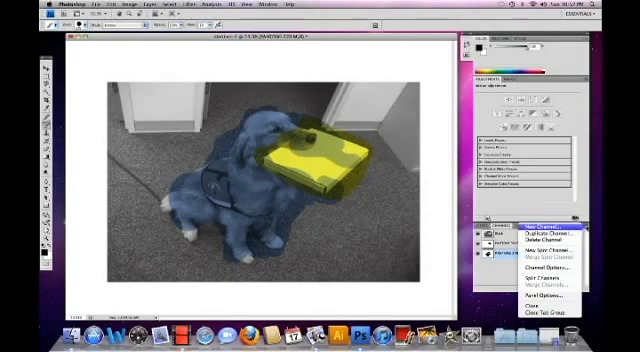
mouse_move(545, 272)
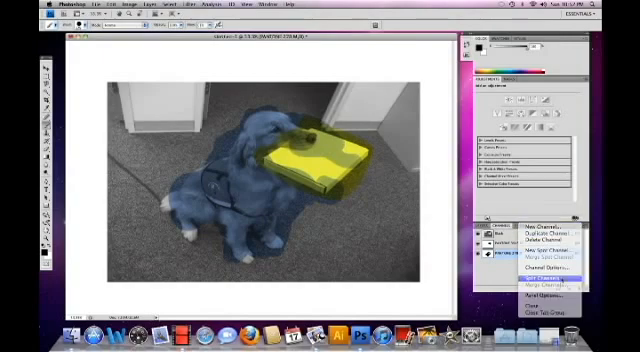
Run Split Channels from the Channels panel menu to make one document per channel
left_click(545, 271)
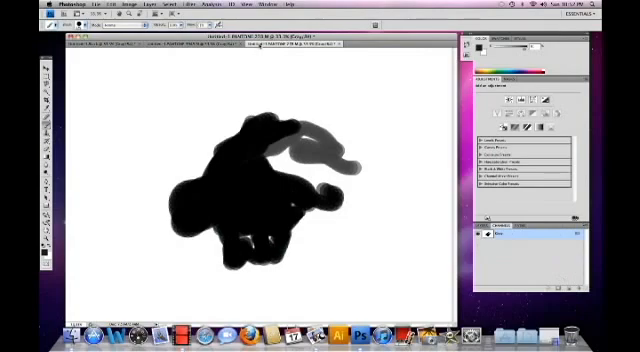